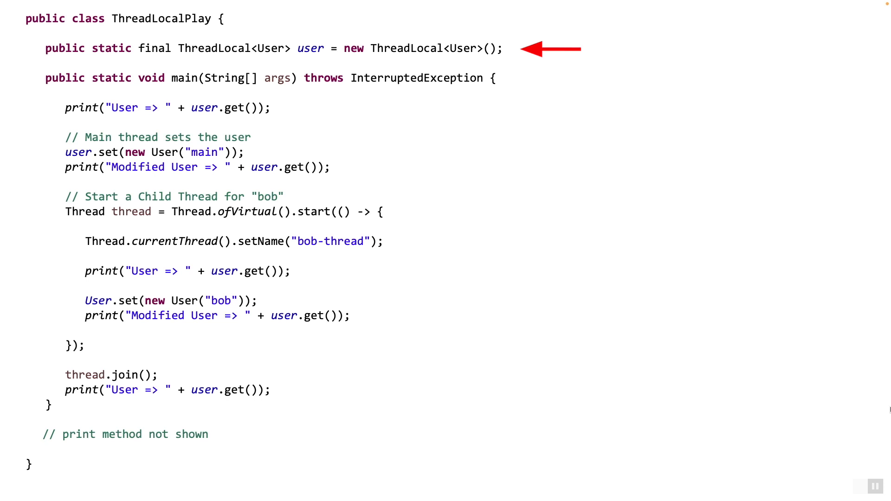
Step: Advance the slide so the red arrow points at user.set(new User("main"))
click(546, 48)
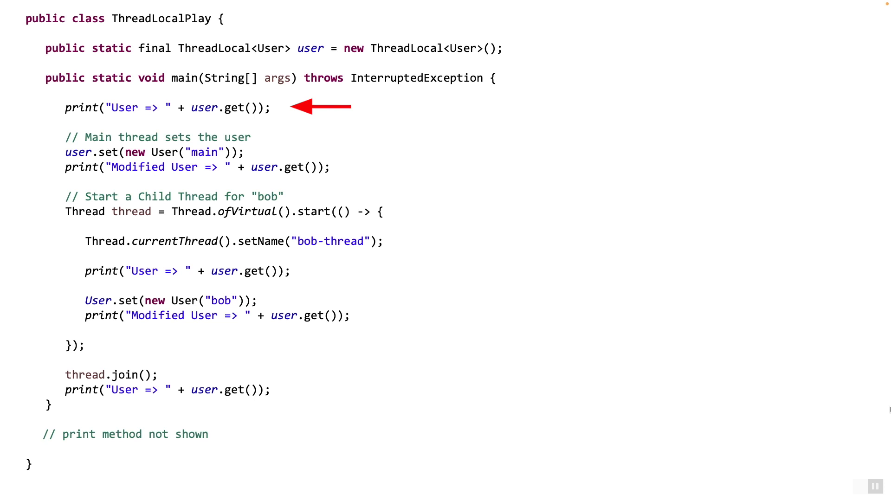
mouse_move(273, 152)
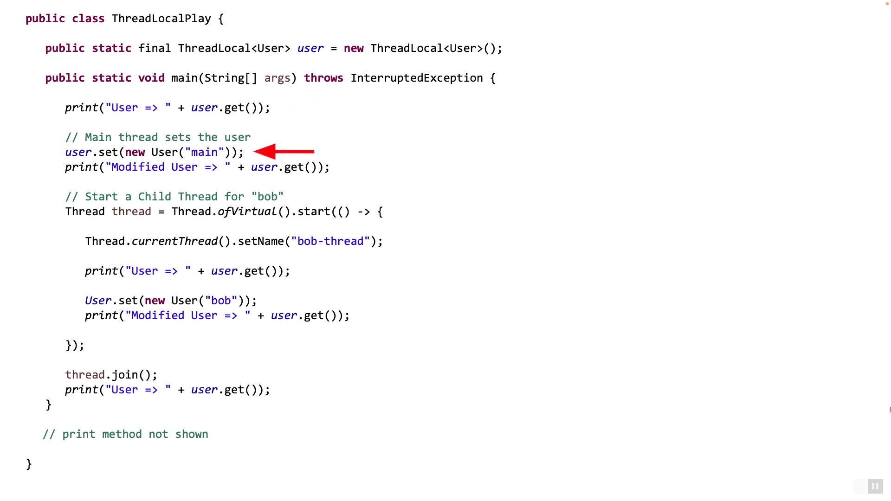